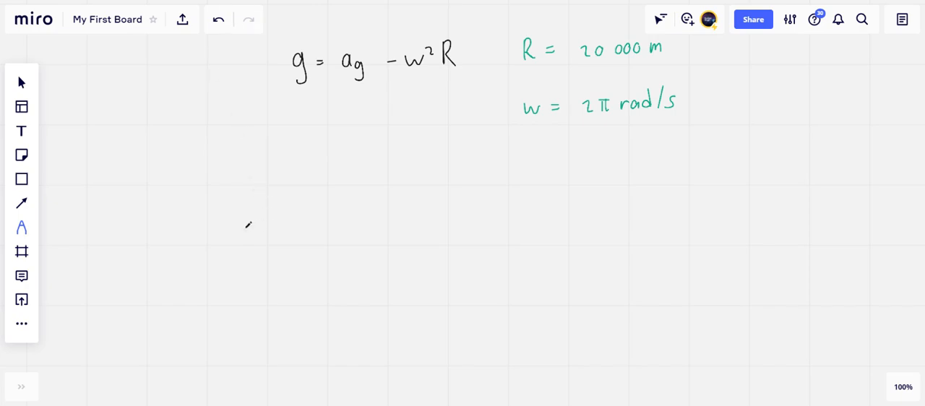
mouse_move(234, 210)
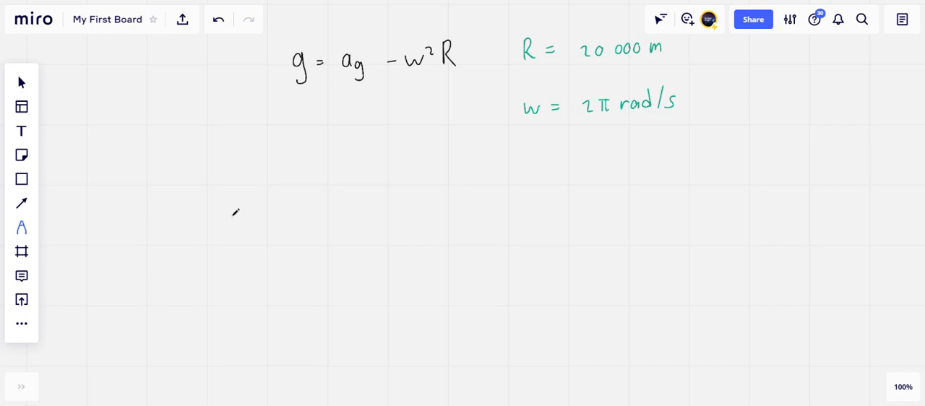
mouse_move(303, 141)
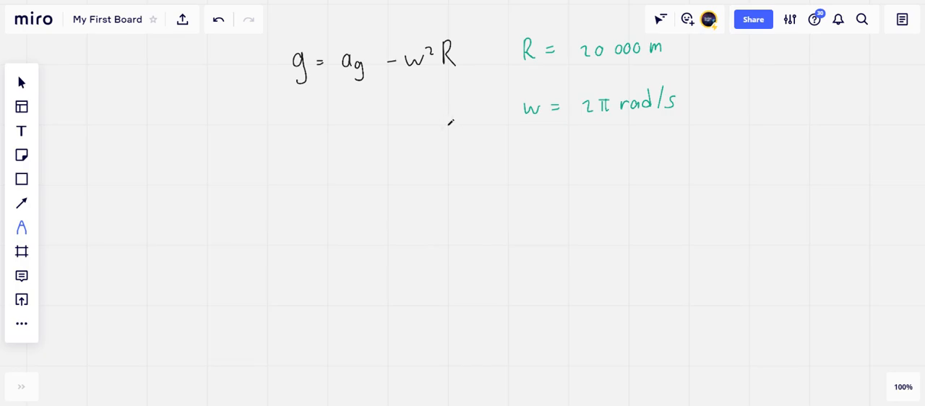
mouse_move(401, 168)
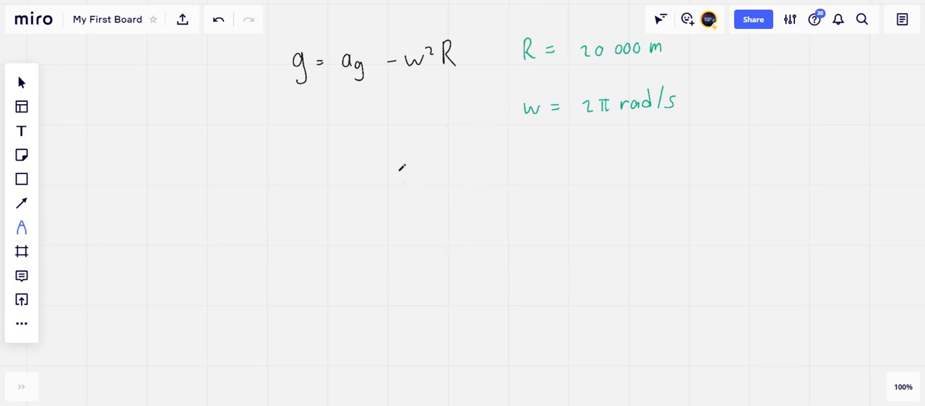
mouse_move(303, 193)
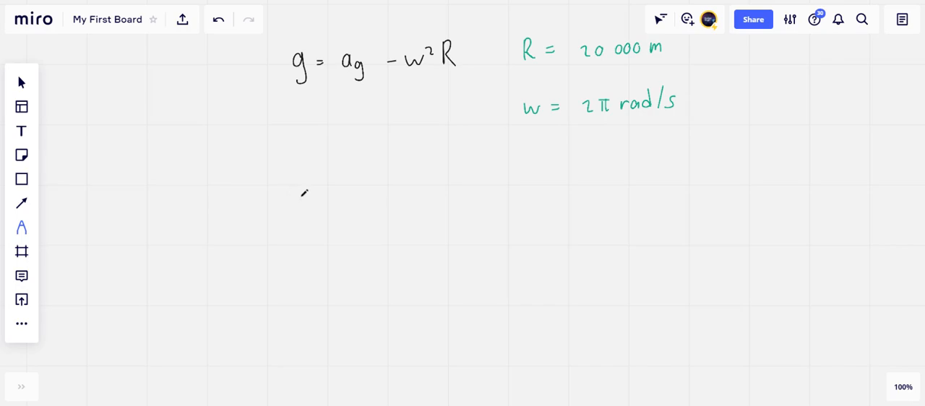
- Handwrite 0 = GM/R² − Rw² and the rearranged result ⟹ M = R³w²/G beneath it
drag(296, 196, 325, 206)
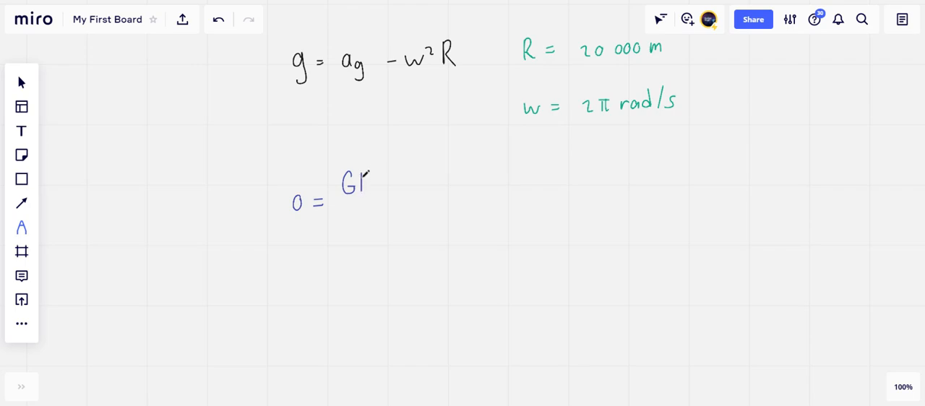
drag(368, 184, 396, 210)
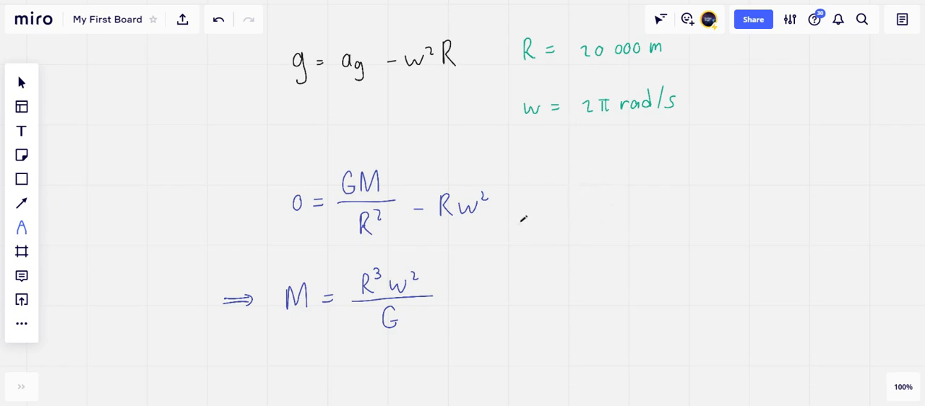
- Handwrite the numeric result = 4.7 × 10²⁴ kg, then the rounded value ≈ 5 × 10²⁴ kg below it
scroll(down, 3)
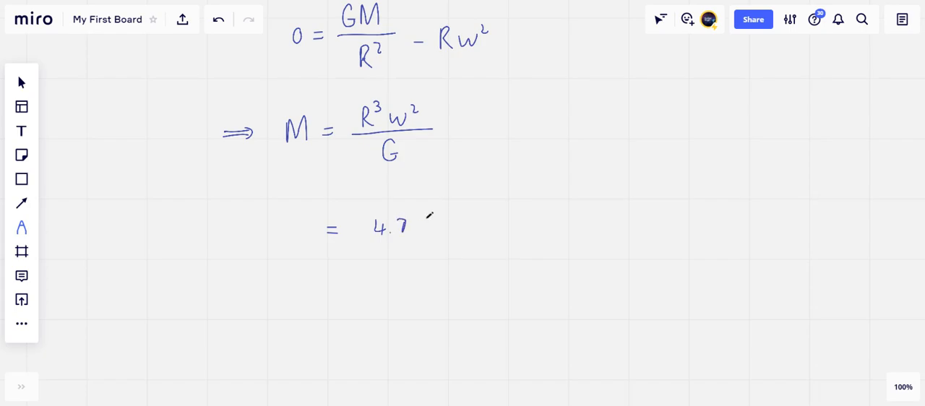
drag(425, 217, 477, 231)
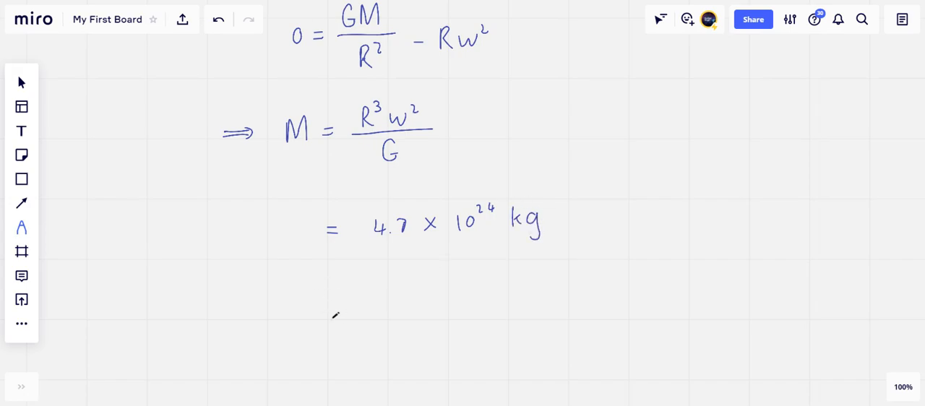
drag(325, 312, 345, 311)
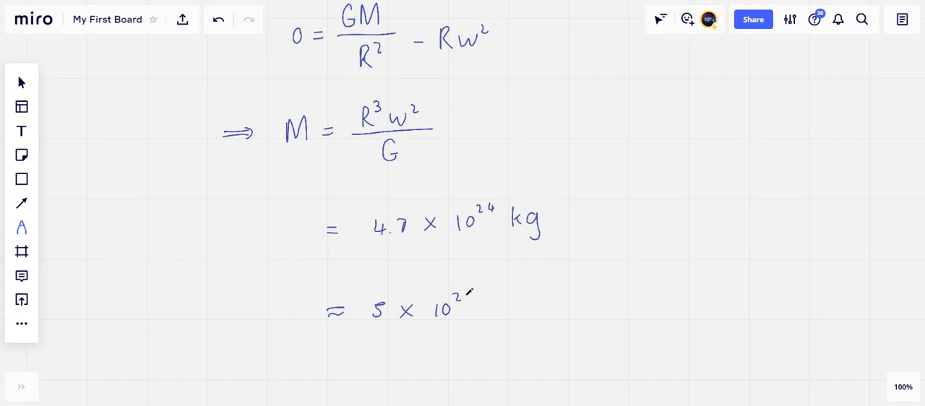
drag(466, 297, 520, 318)
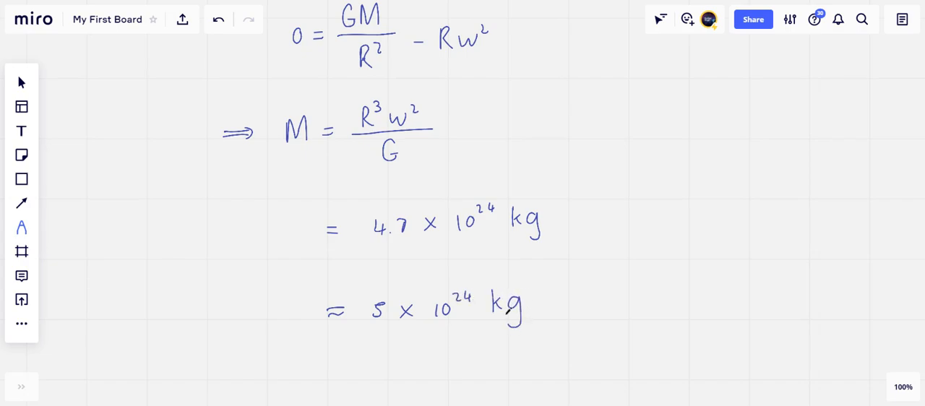